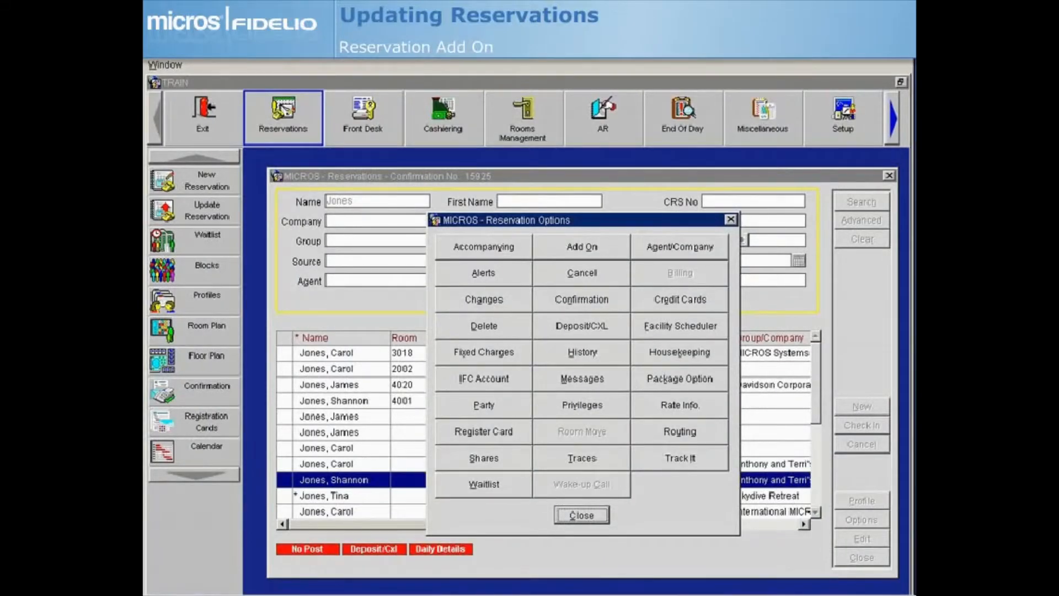
click(582, 246)
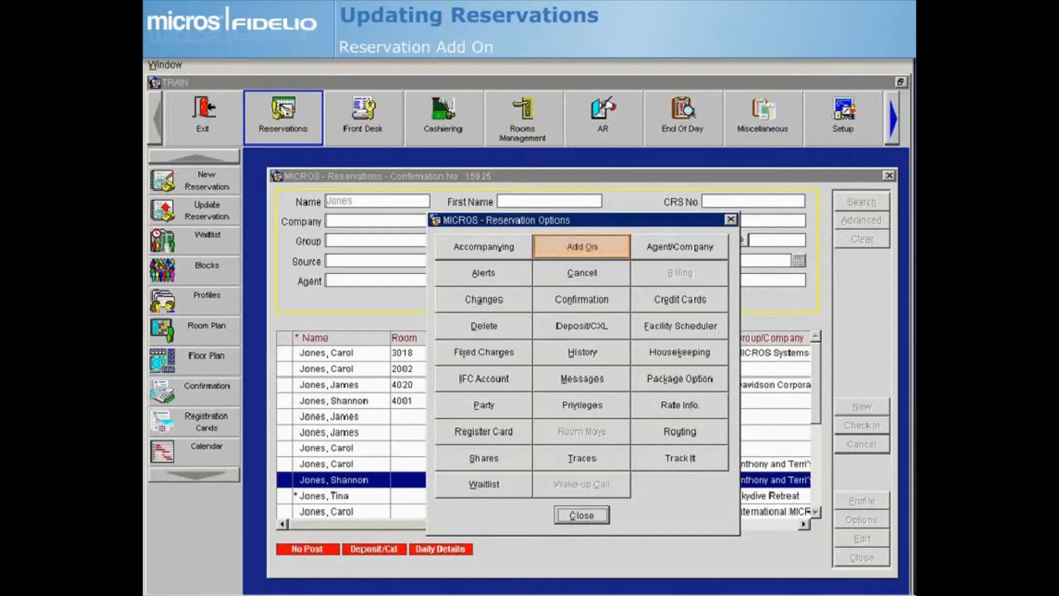
click(580, 246)
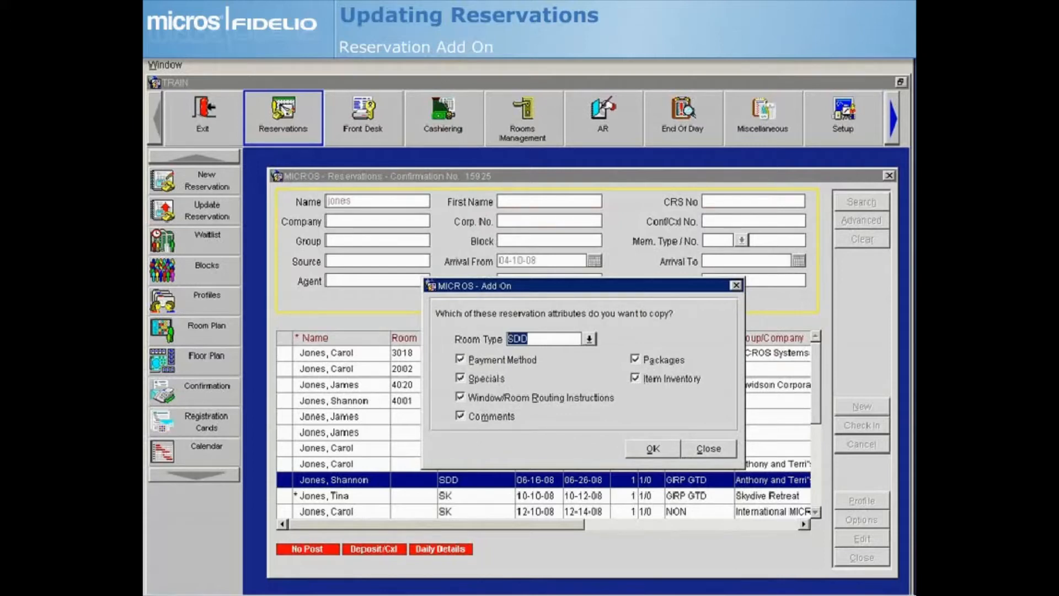
Step: Copy the reservation excluding Specials, with room type changed to Superior King (SK)
click(460, 377)
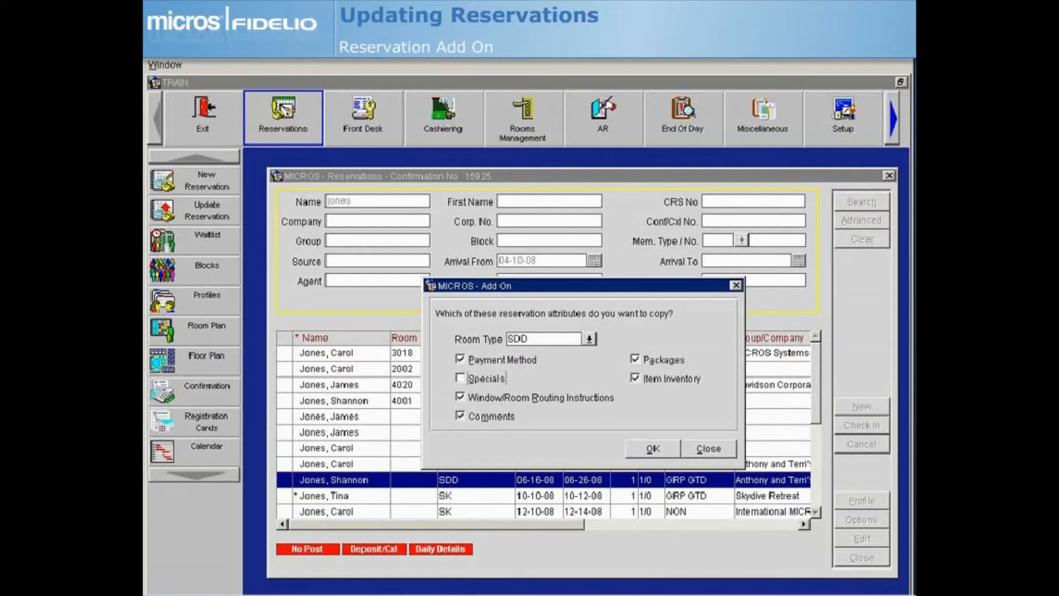
click(589, 339)
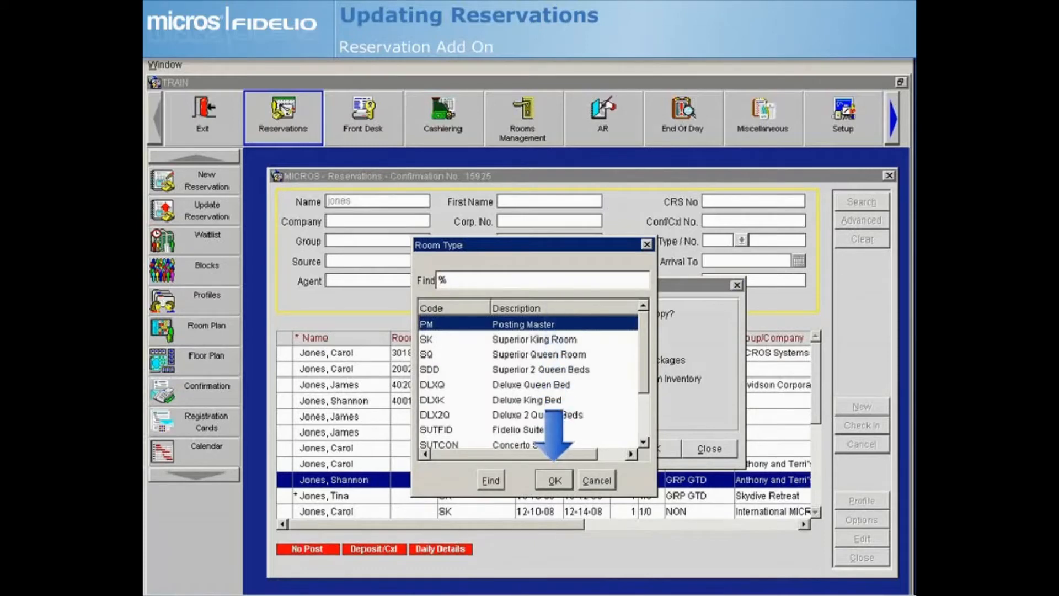
click(553, 480)
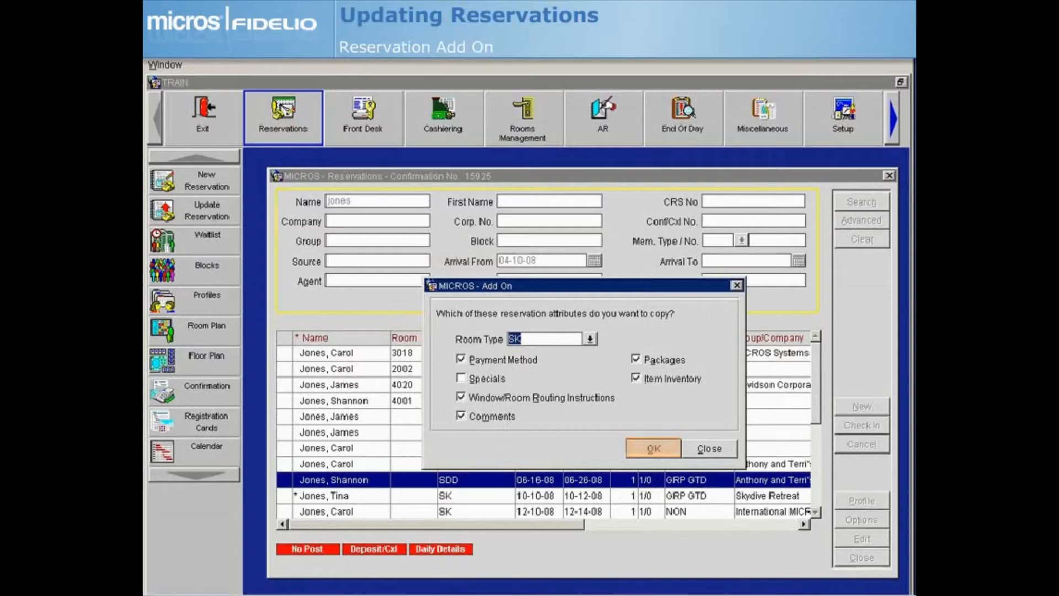
click(651, 448)
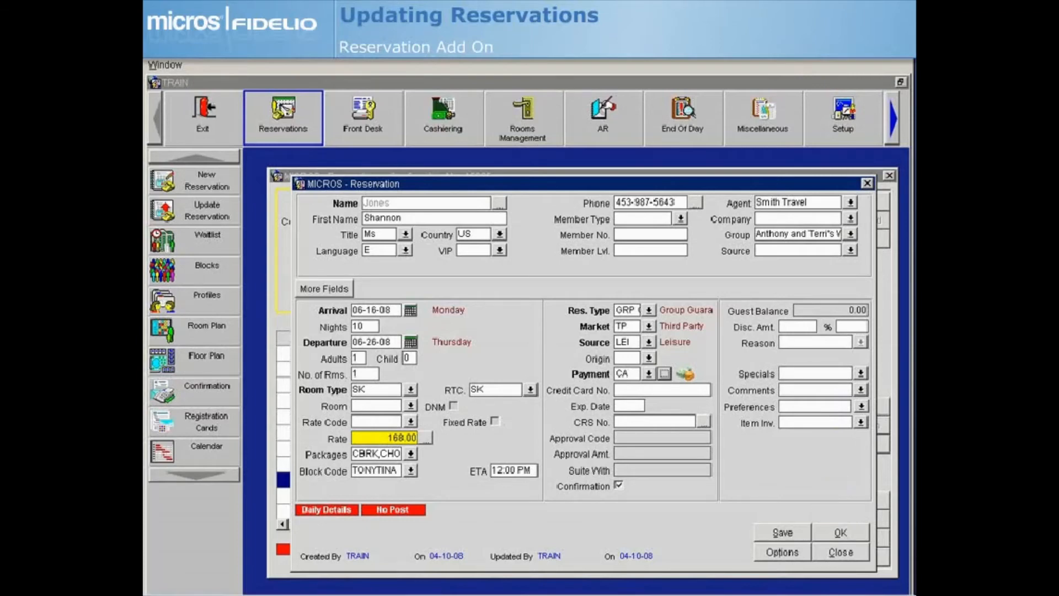
Step: Save the add-on, acknowledge confirmation 29930, and close the closing script
click(781, 533)
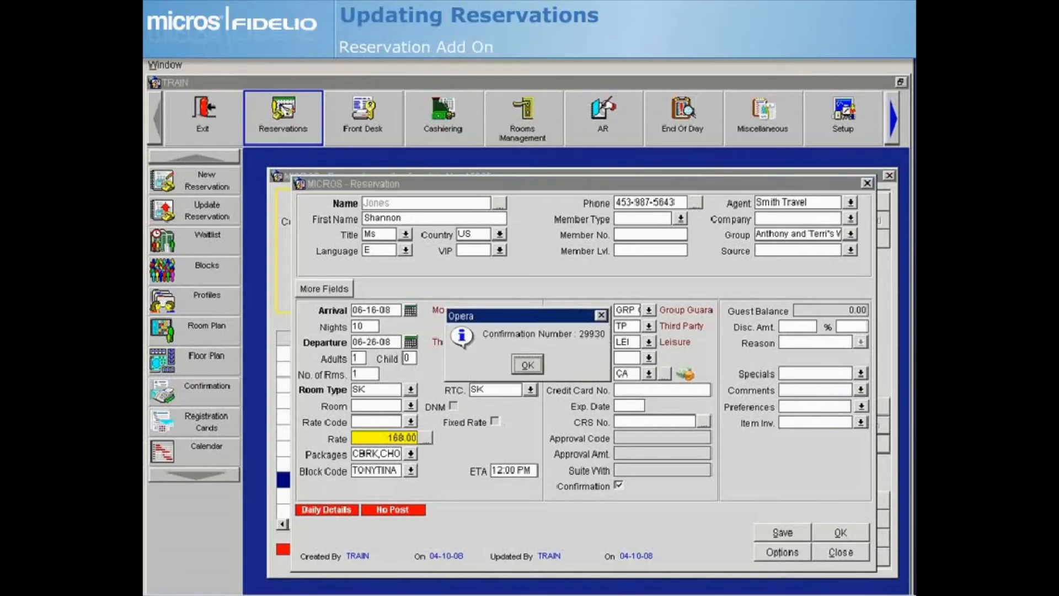
click(526, 364)
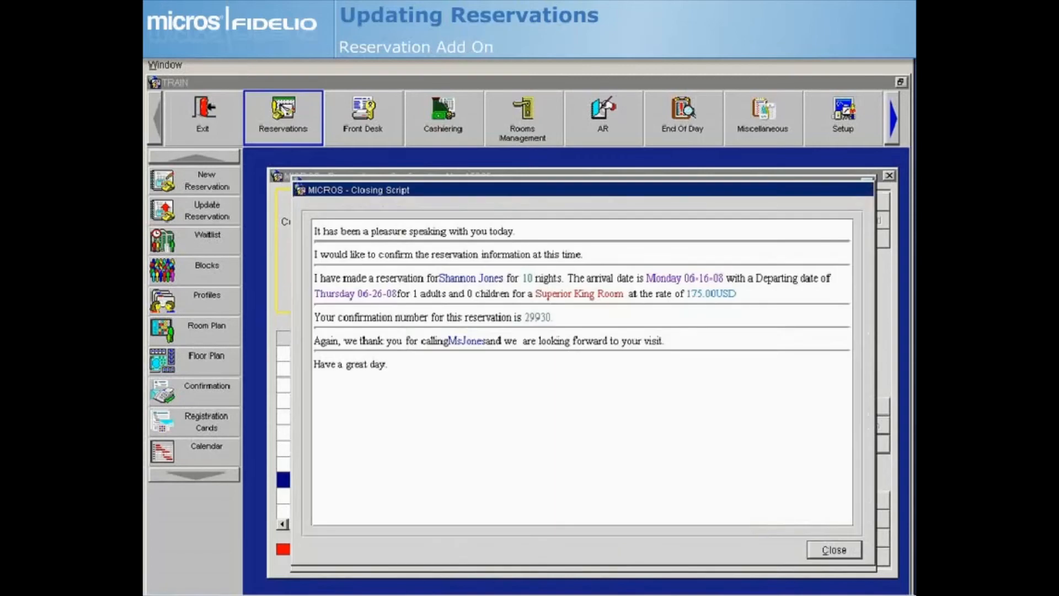
click(834, 550)
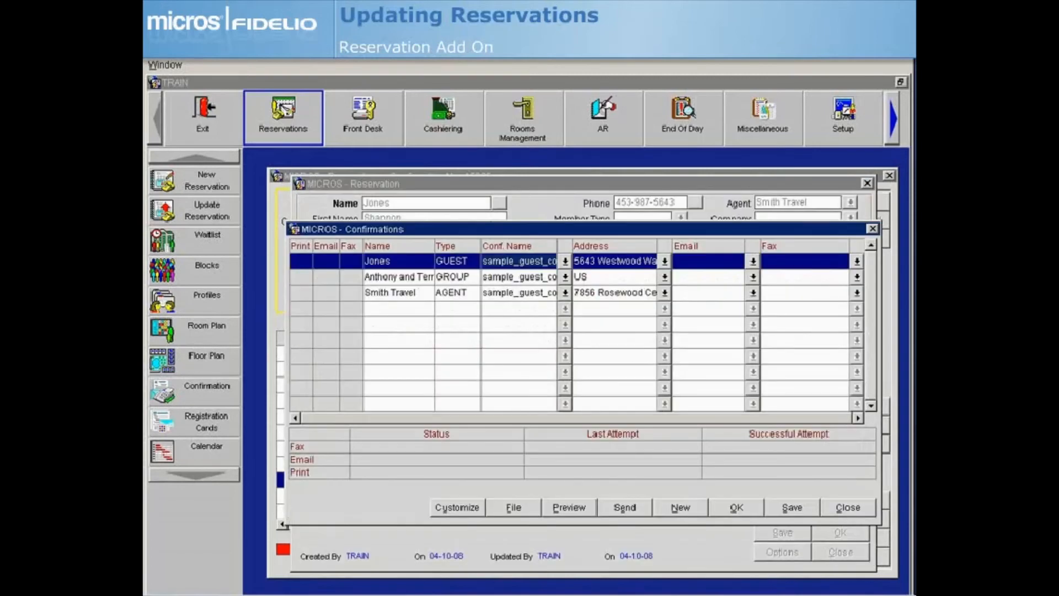